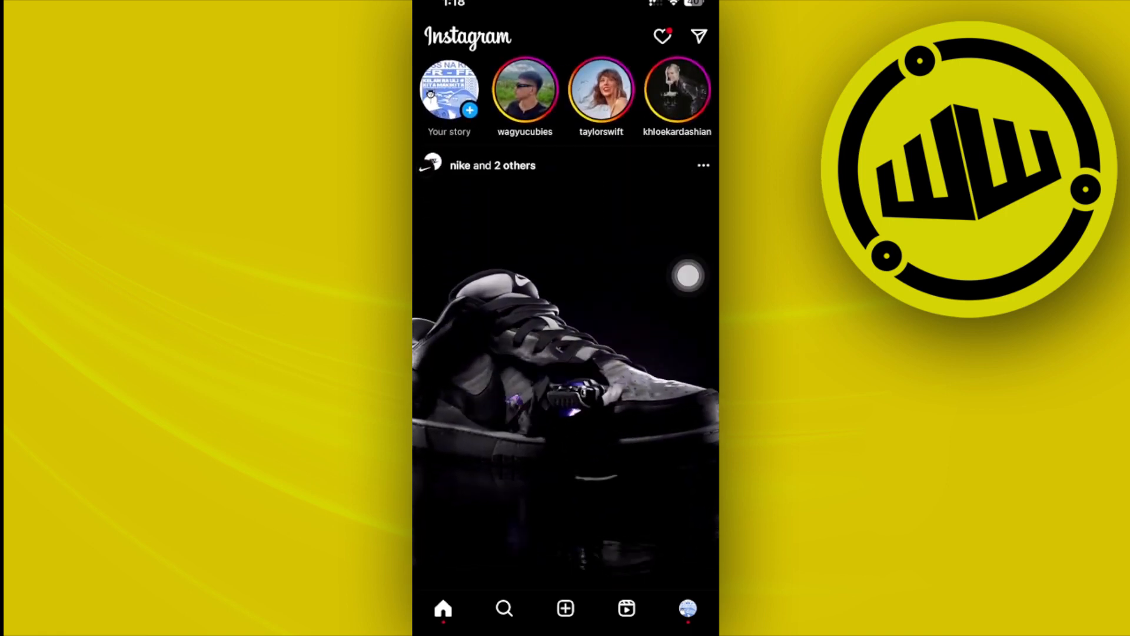
Scroll the home feed and go to your own profile page.
{"action": "scroll", "scroll_direction": "down", "scroll_amount": 3}
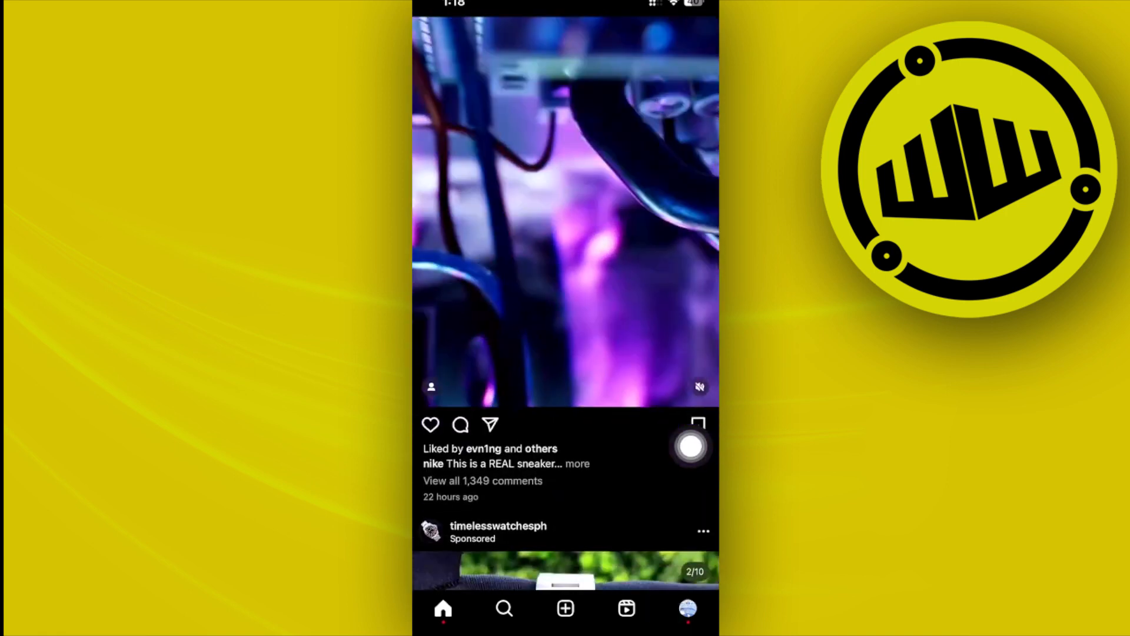
{"action": "left_click", "coordinate": [577, 463]}
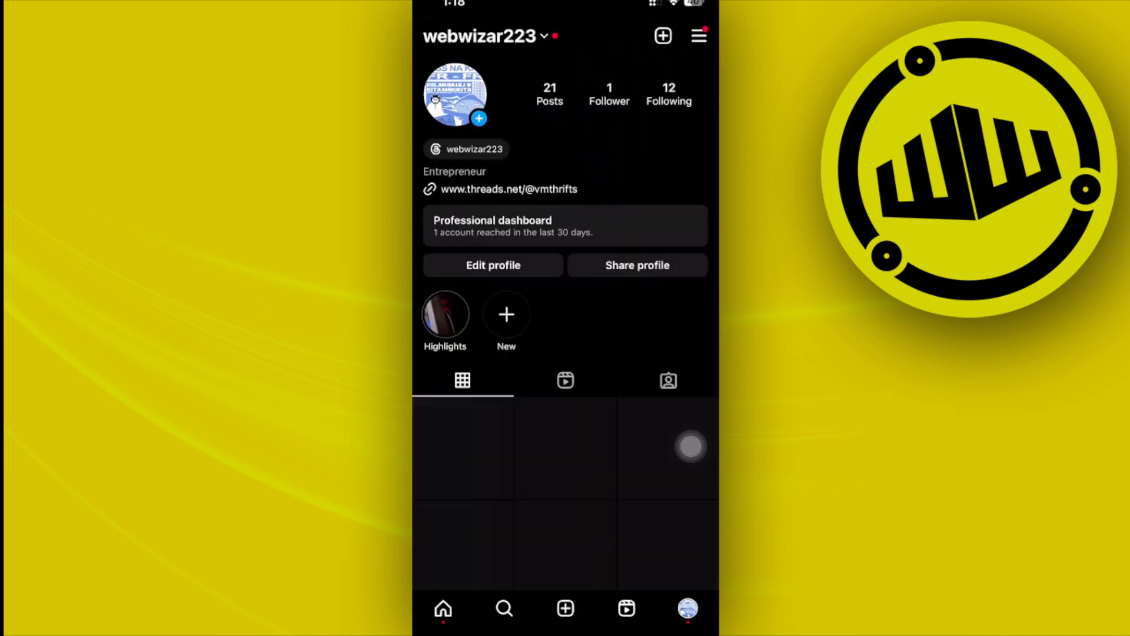
{"action": "left_click", "coordinate": [493, 264]}
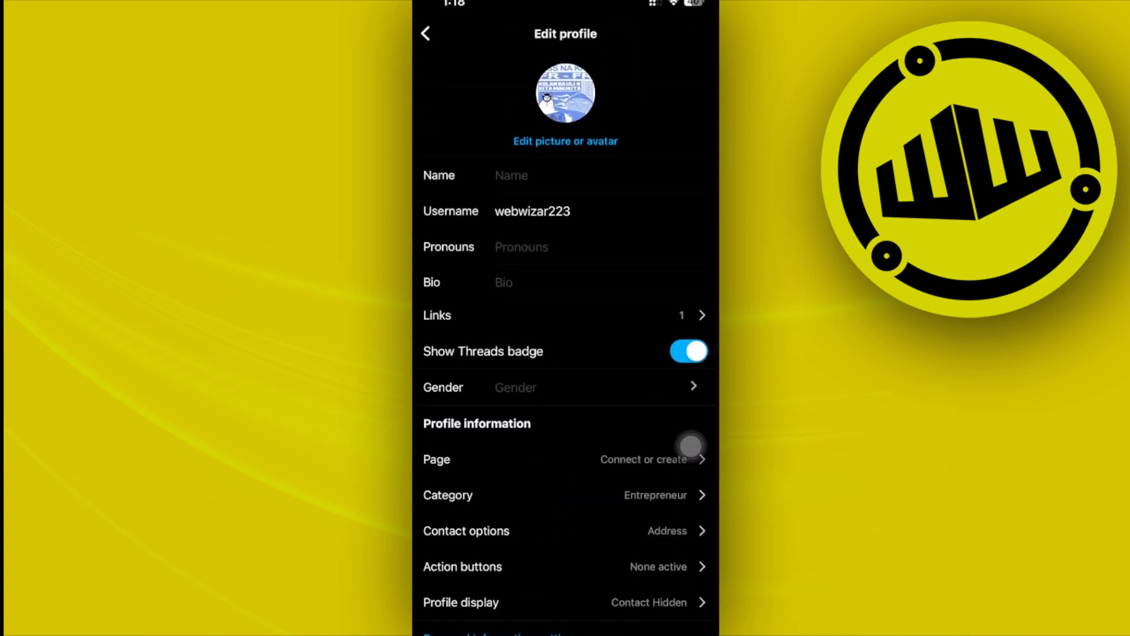
{"action": "scroll", "scroll_direction": "down", "scroll_amount": 3}
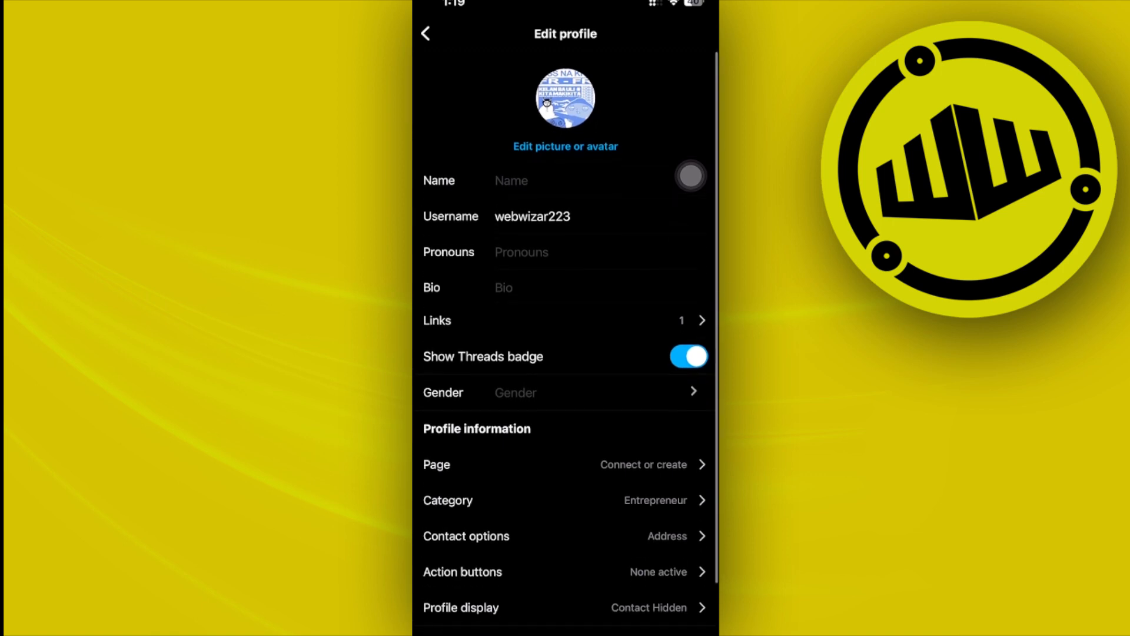
{"action": "left_click", "coordinate": [429, 33]}
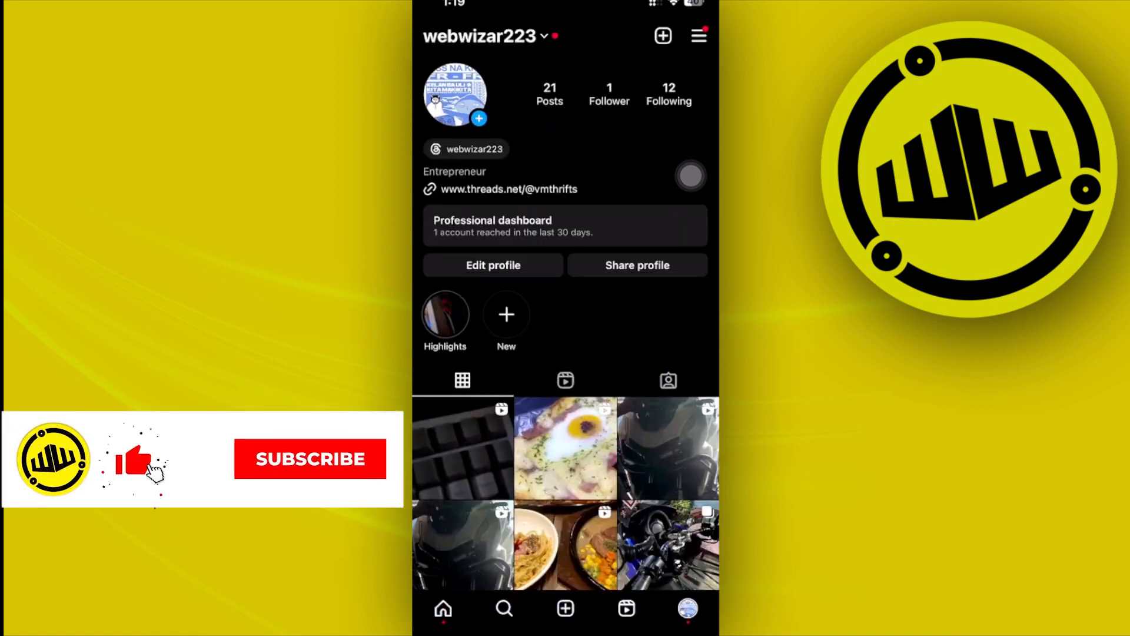
Switch to the other logged-in account from the username dropdown.
{"action": "left_click", "coordinate": [311, 458]}
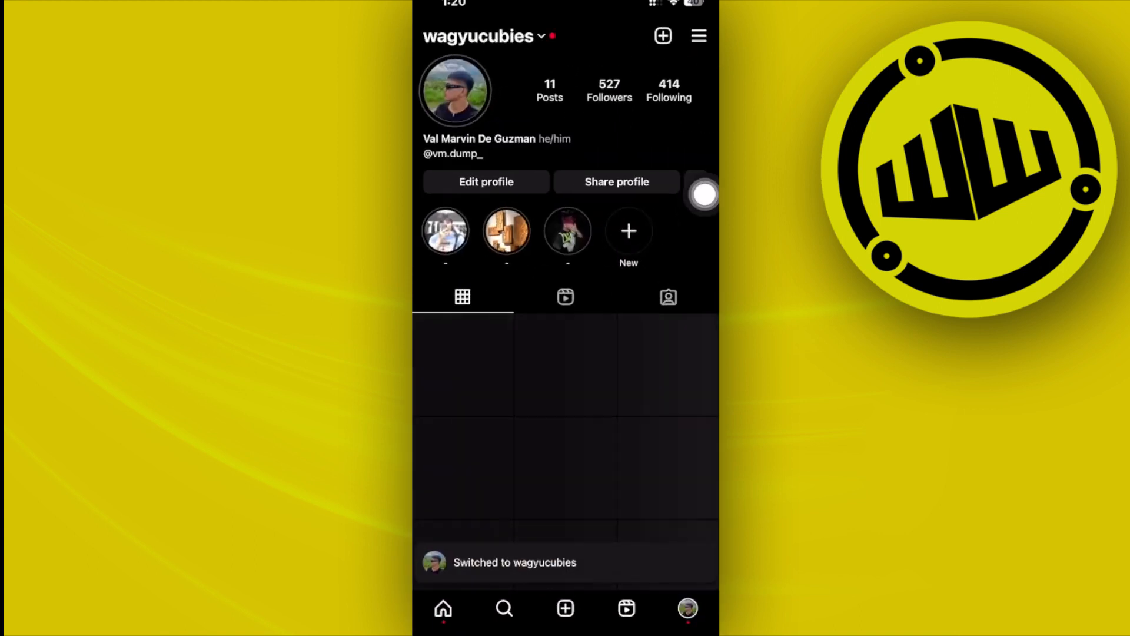
Open the account menu and go into Settings and privacy.
{"action": "left_click", "coordinate": [698, 36]}
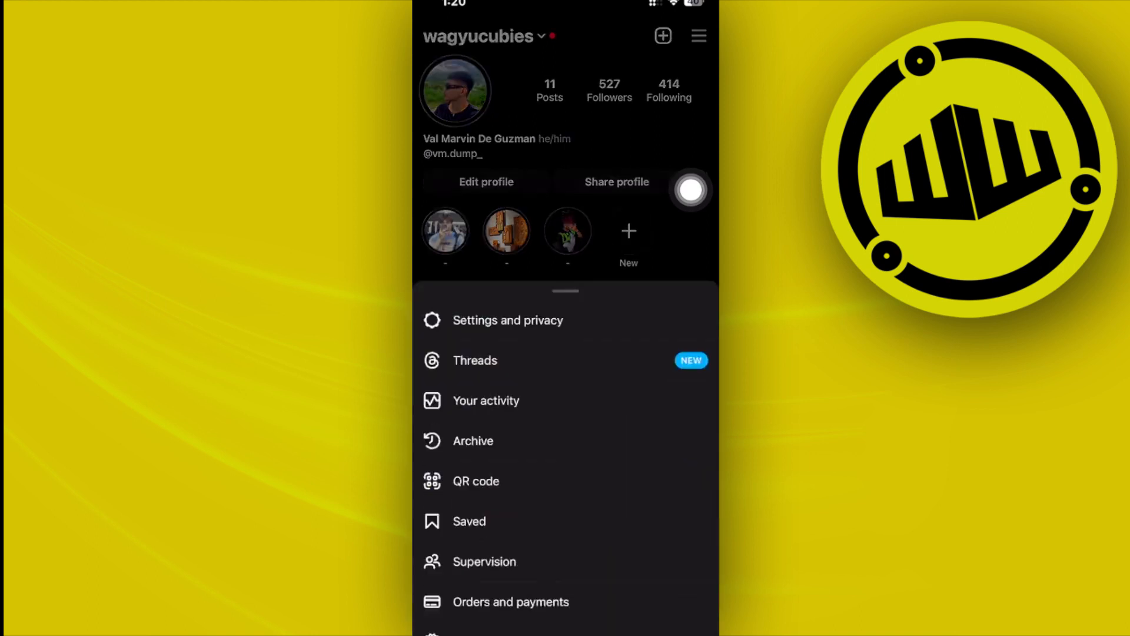
{"action": "scroll", "scroll_direction": "down", "scroll_amount": 3}
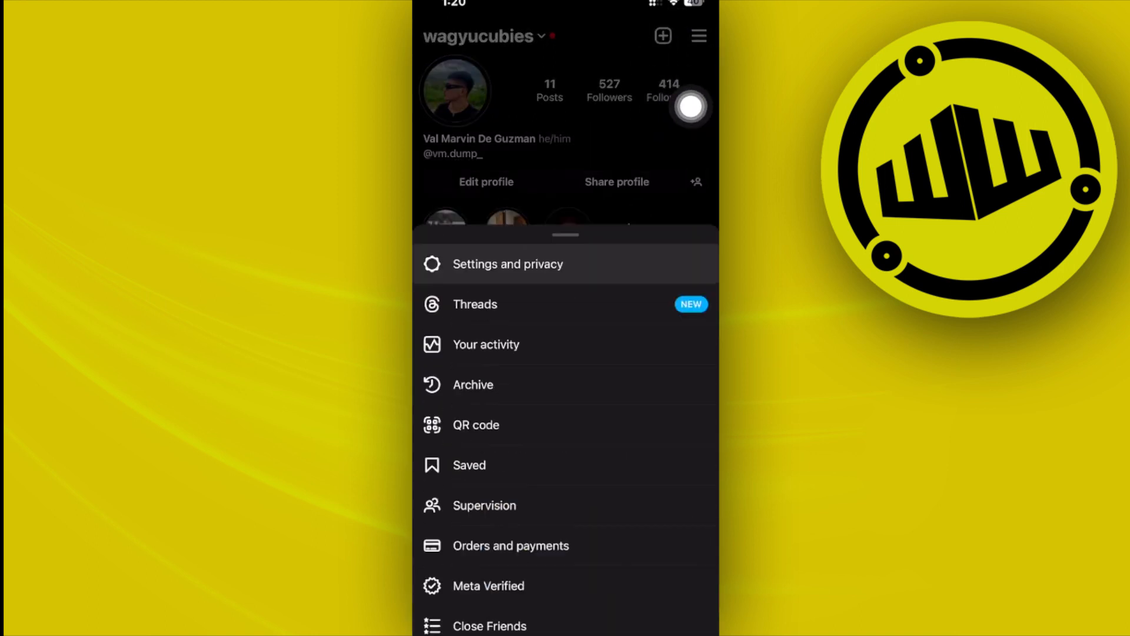
{"action": "left_click", "coordinate": [508, 263]}
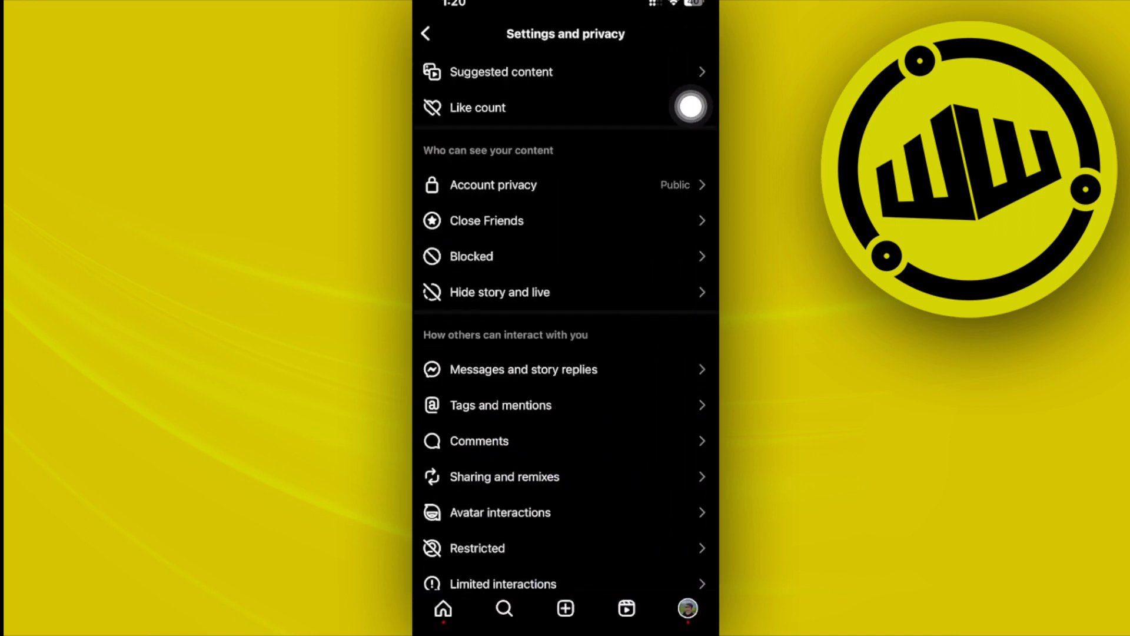
{"action": "scroll", "scroll_direction": "down", "scroll_amount": 3}
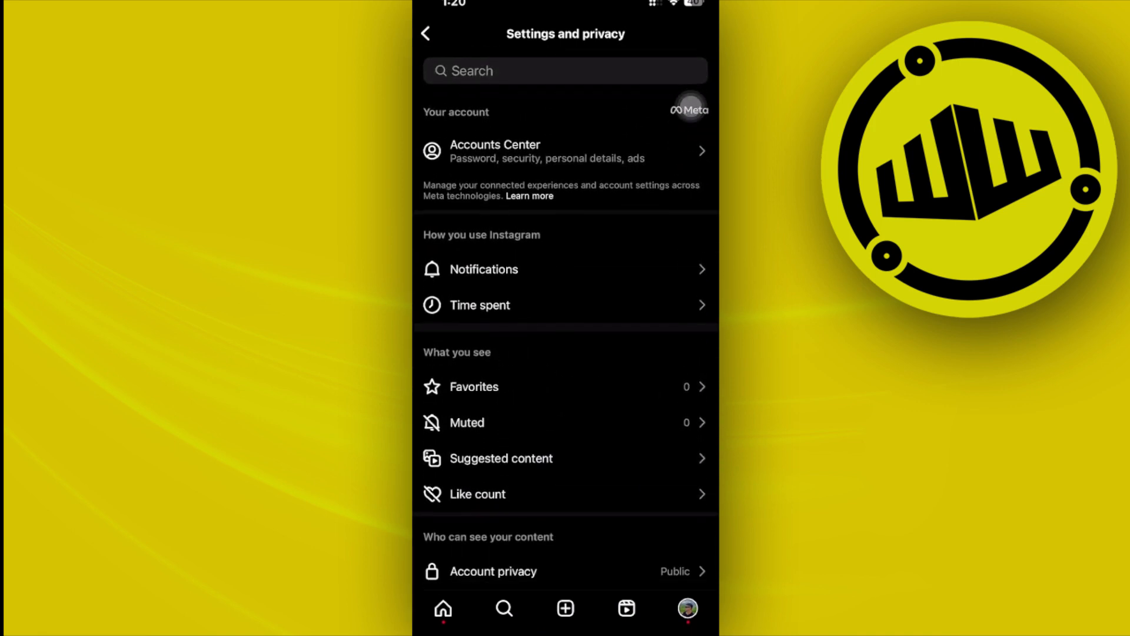
Search settings for 'Profi' and choose Switch to professional account.
{"action": "type", "text": "Profi"}
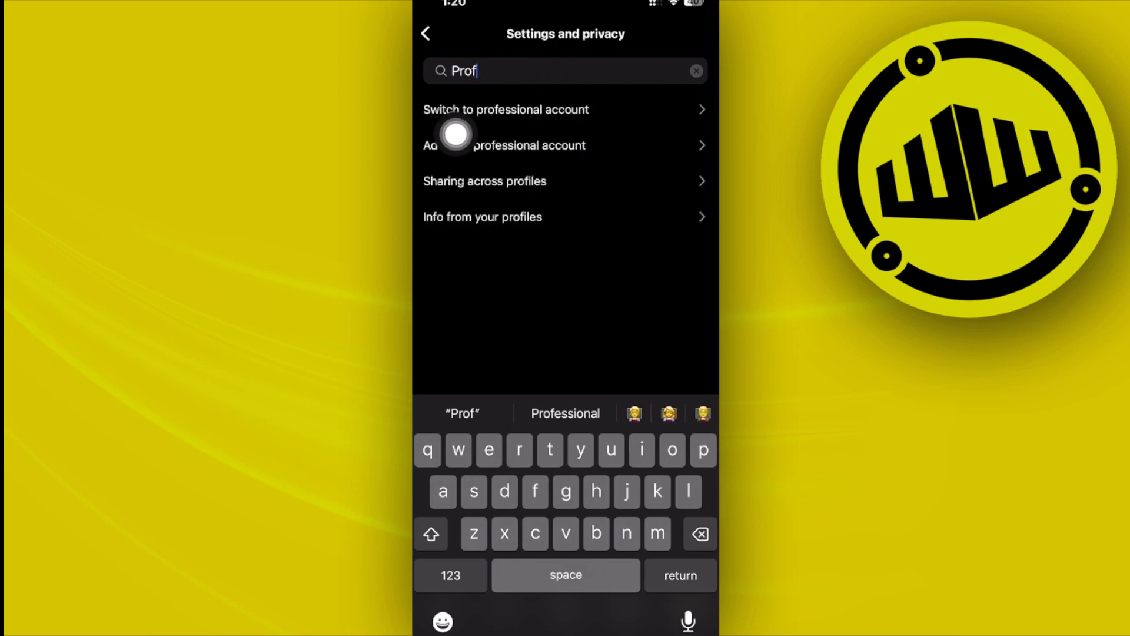
{"action": "left_click", "coordinate": [506, 110]}
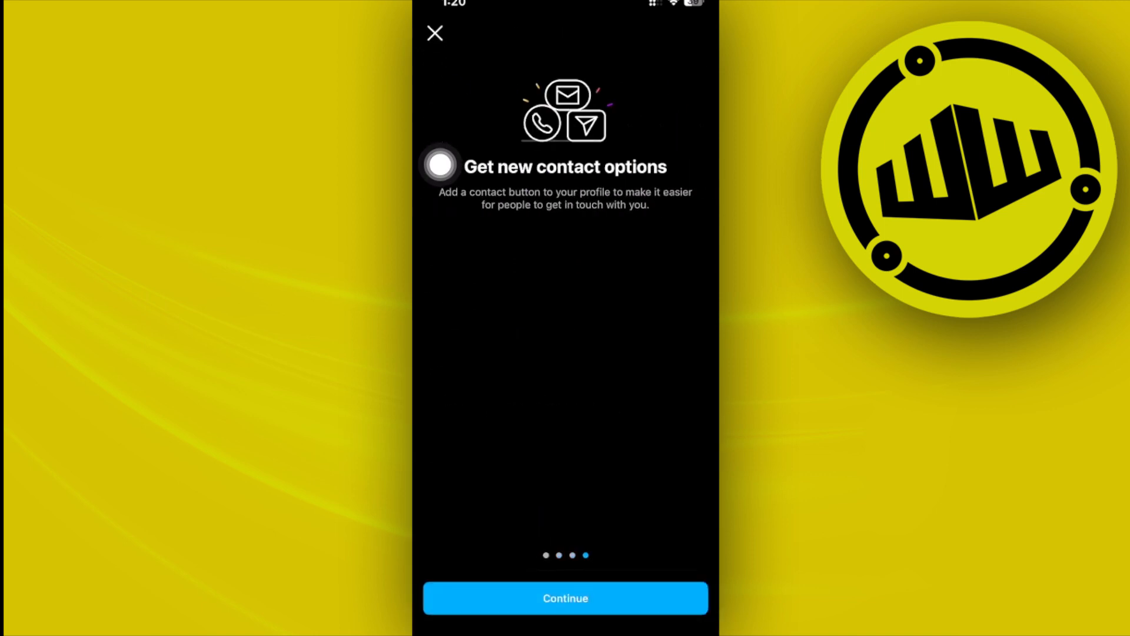
Pass the intro, confirm the Recreation & sports website category, and accept the contact info.
{"action": "left_click", "coordinate": [565, 598]}
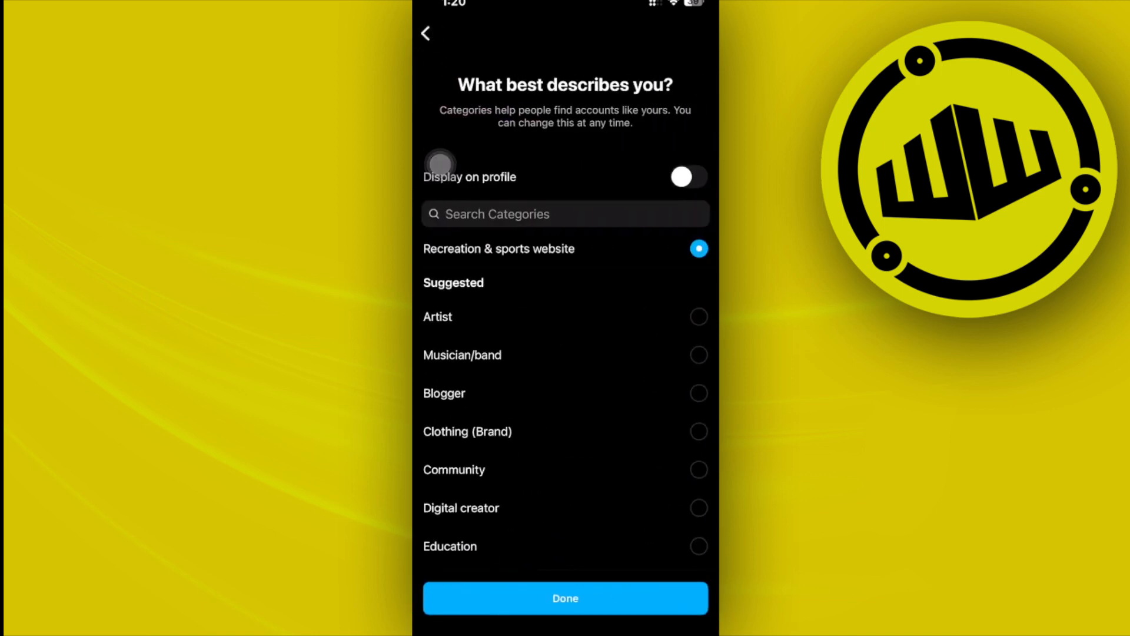
{"action": "left_click", "coordinate": [565, 598]}
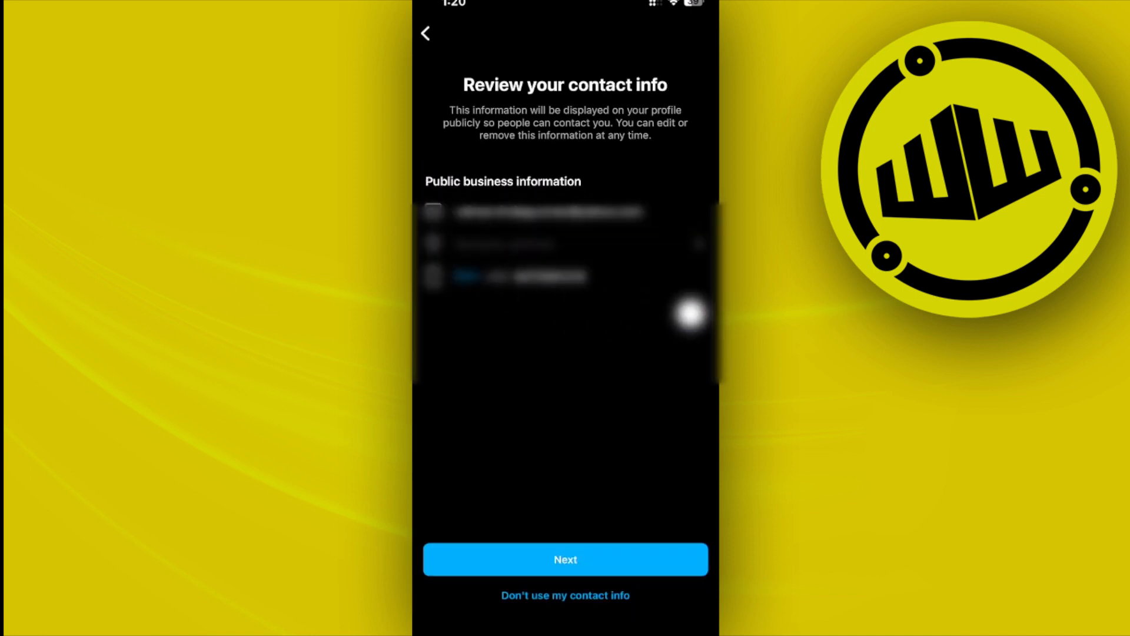
{"action": "left_click", "coordinate": [565, 559]}
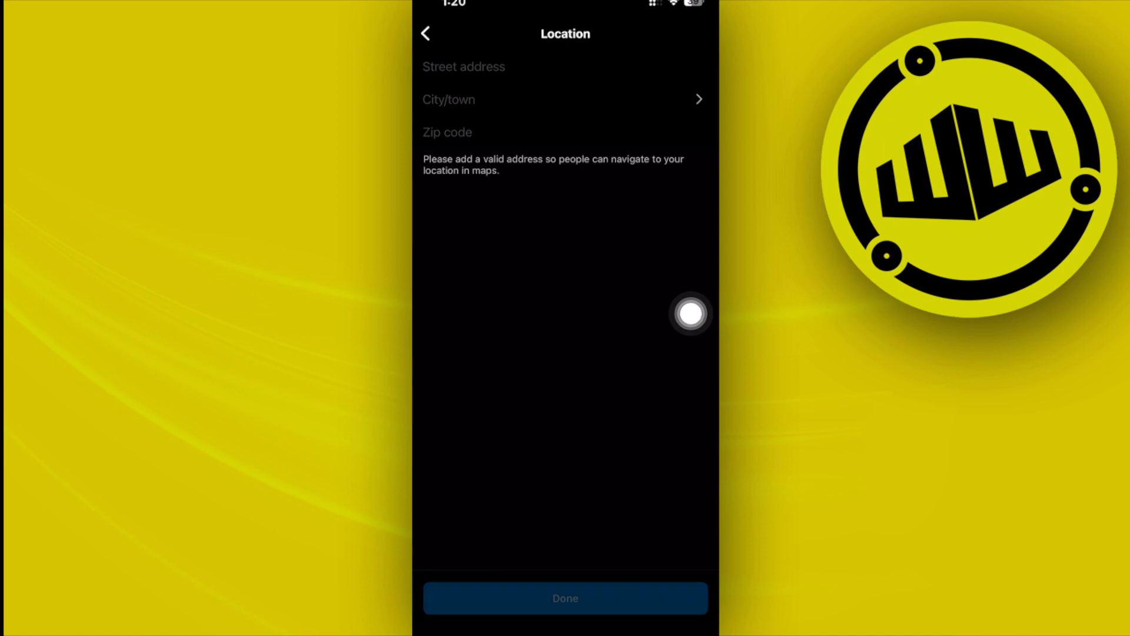